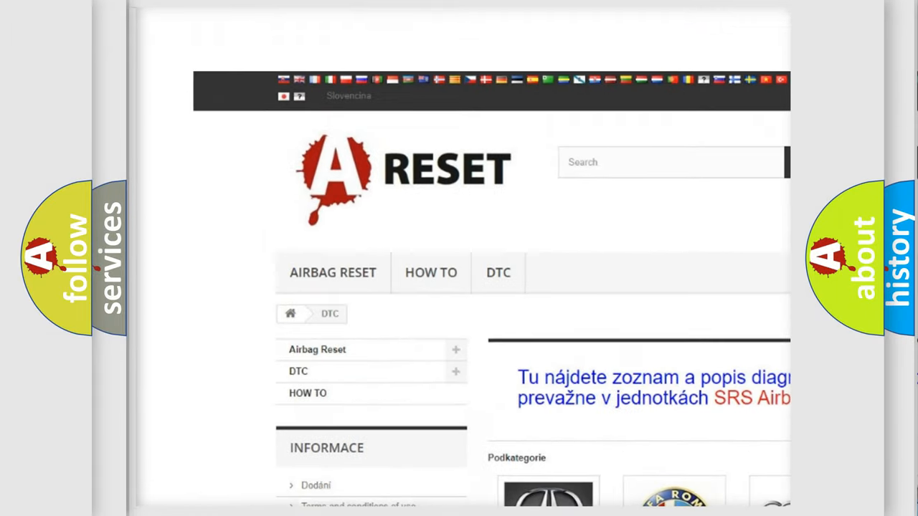
Select the Jeep brand tile and browse its airbag diagnostic trouble code table.
{"action": "scroll", "scroll_direction": "down", "scroll_amount": 3}
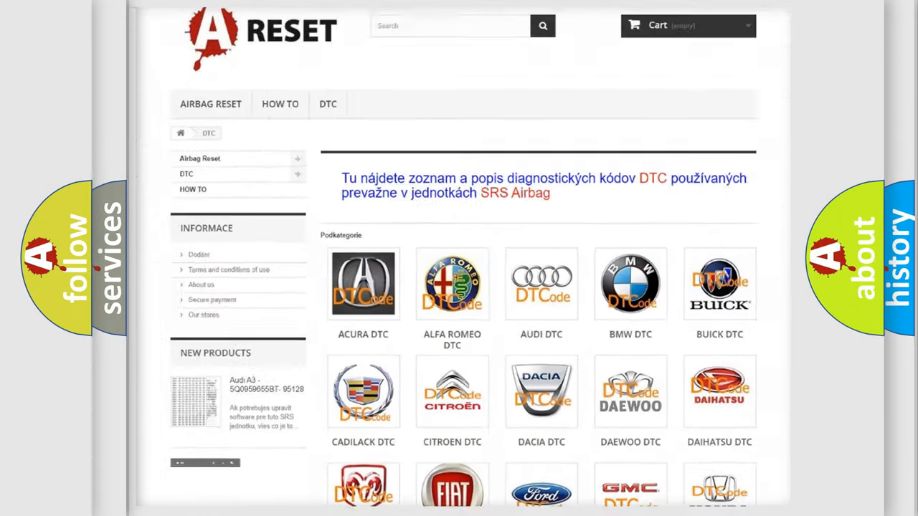
{"action": "scroll", "scroll_direction": "down", "scroll_amount": 3}
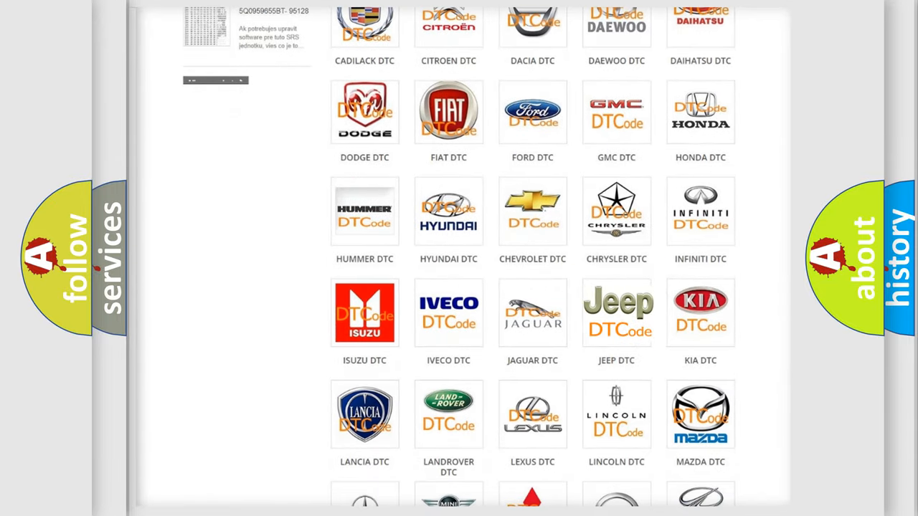
{"action": "left_click", "coordinate": [616, 313]}
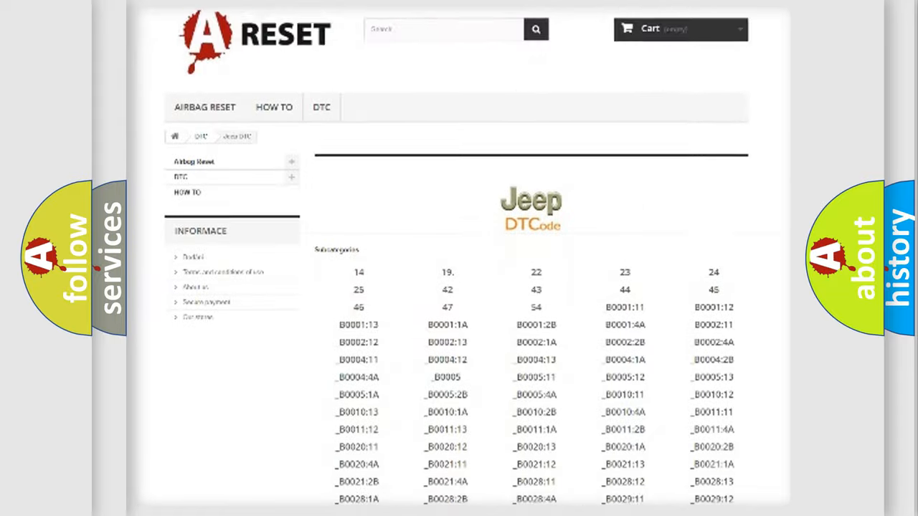
{"action": "scroll", "scroll_direction": "down", "scroll_amount": 3}
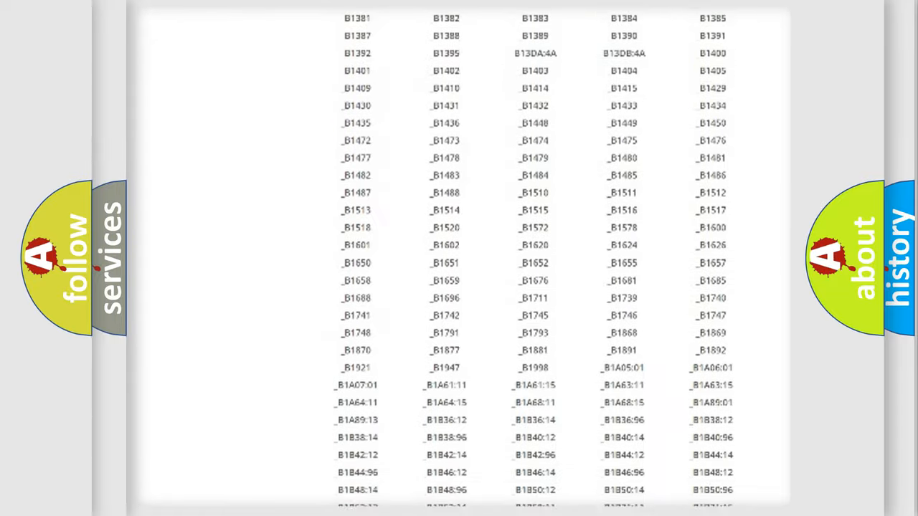